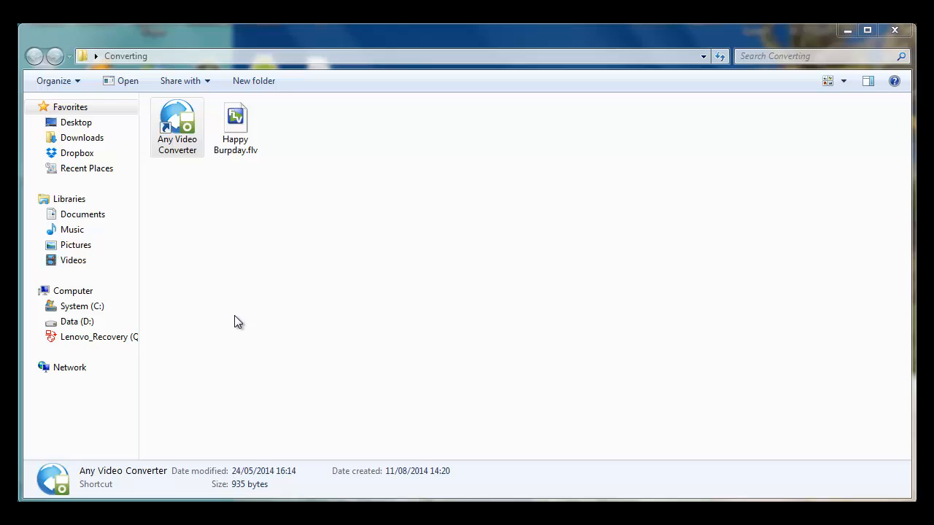
mouse_move(246, 462)
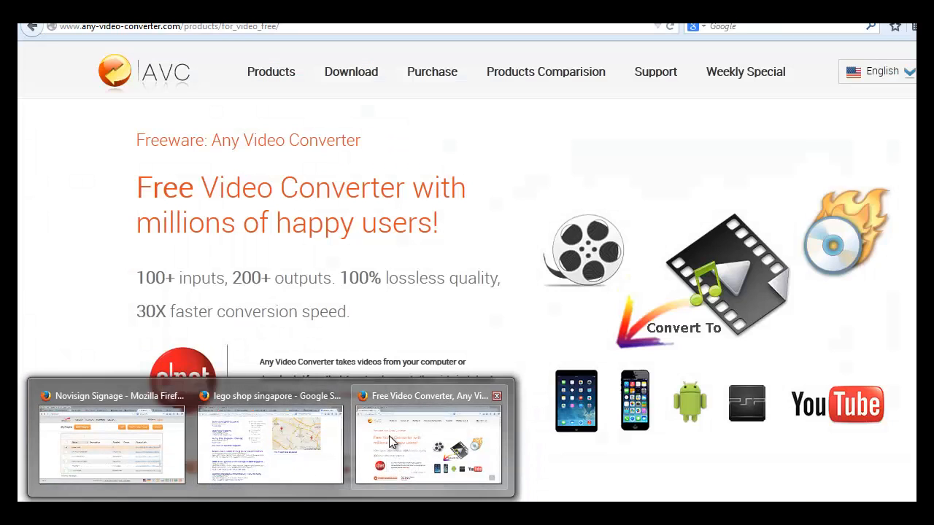
Step: Switch to the Any Video Converter freeware page, then launch the converter from its shortcut
left_click(428, 443)
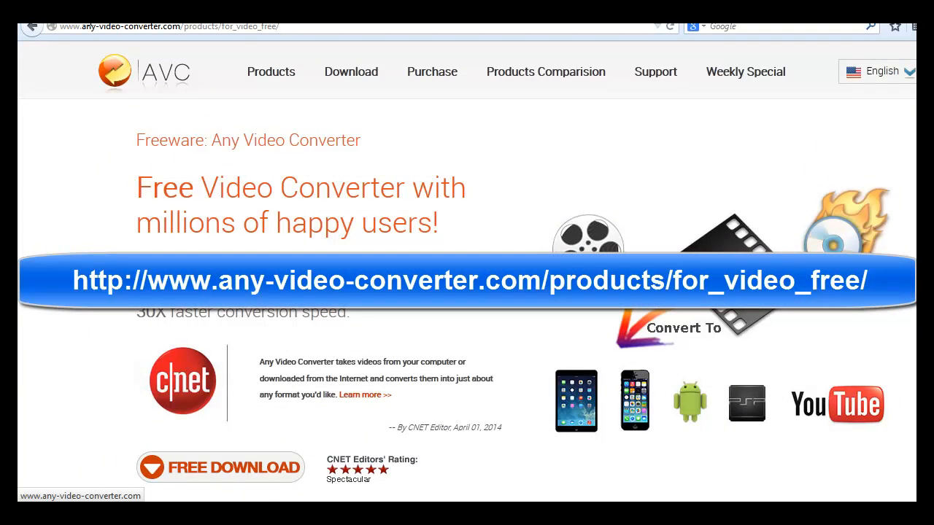
mouse_move(105, 101)
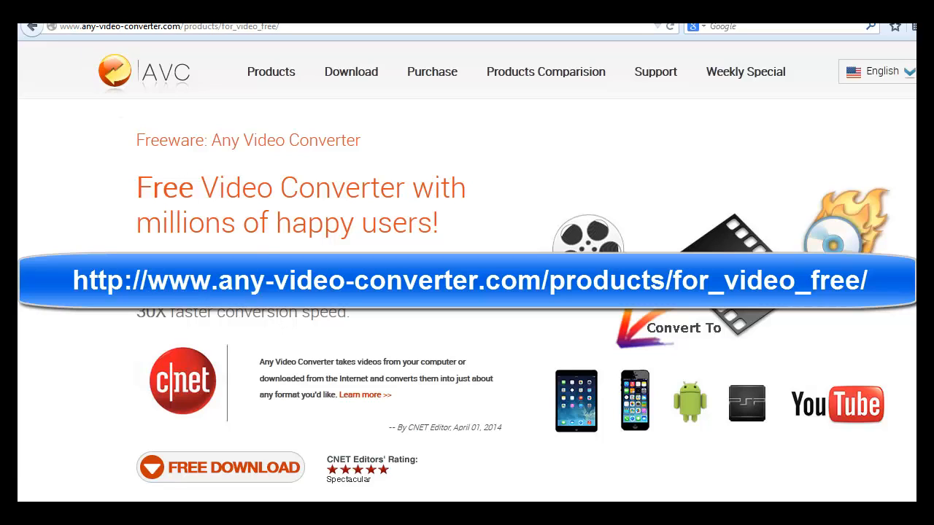
mouse_move(266, 250)
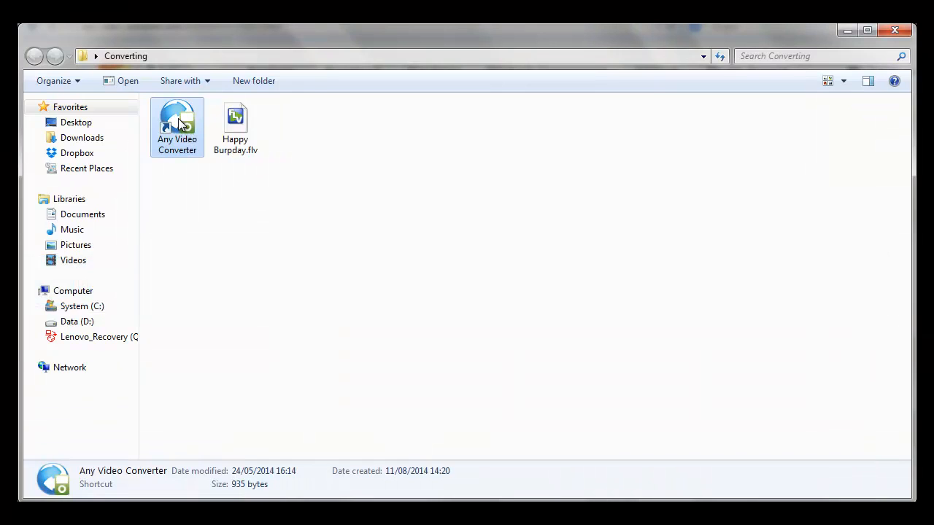
double_click(177, 124)
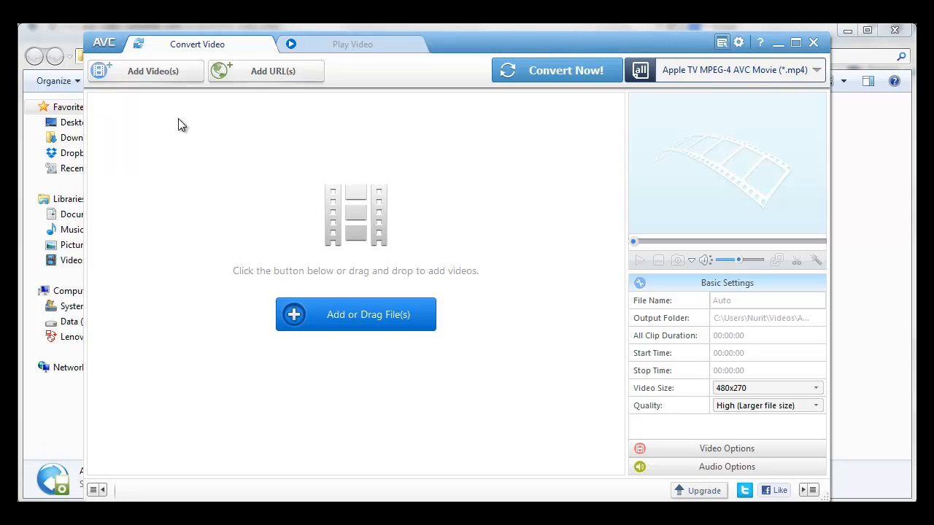
mouse_move(451, 50)
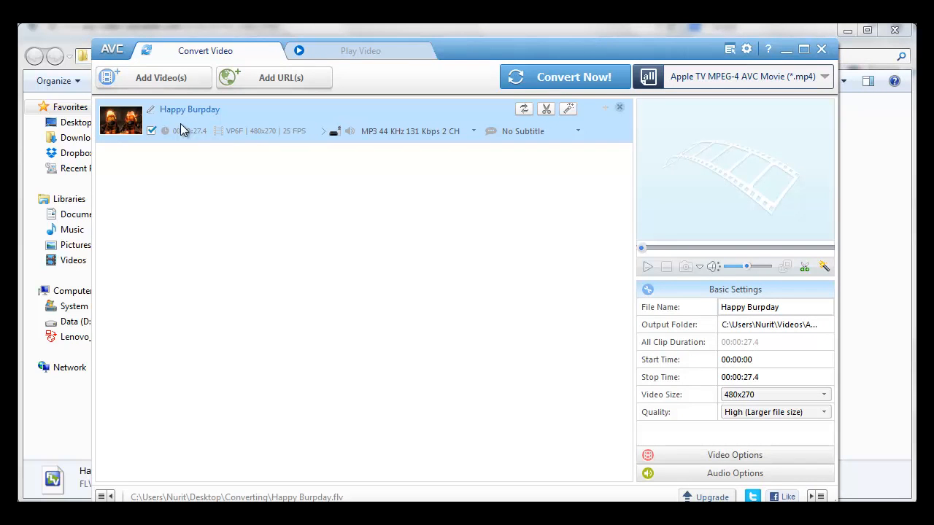
mouse_move(186, 130)
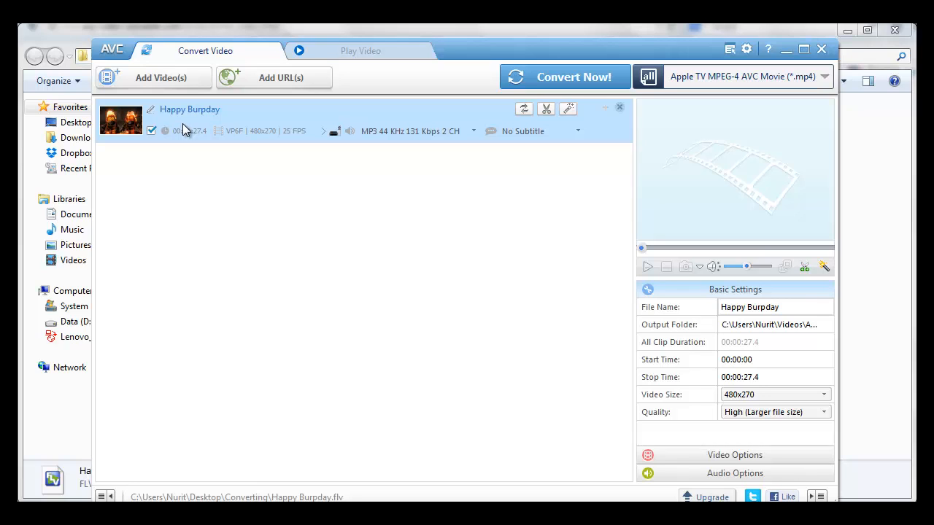
mouse_move(719, 102)
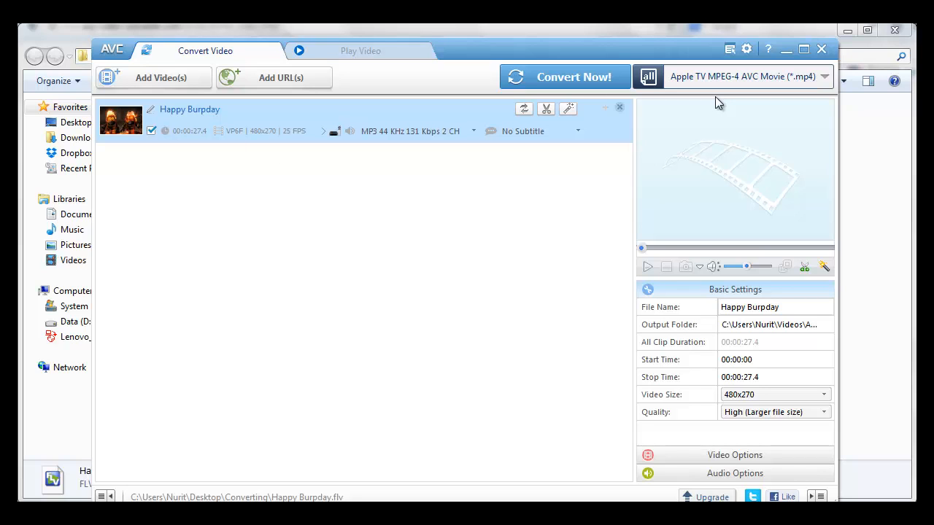
mouse_move(392, 207)
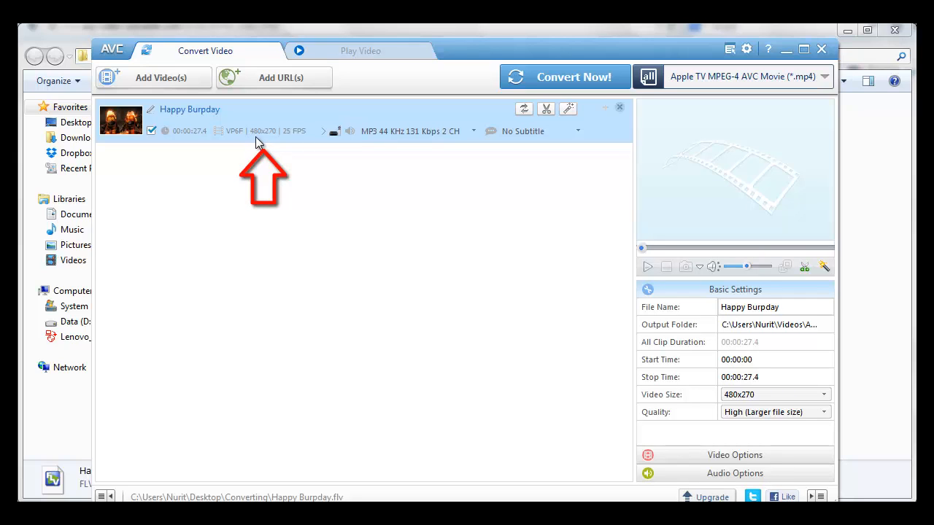
mouse_move(405, 202)
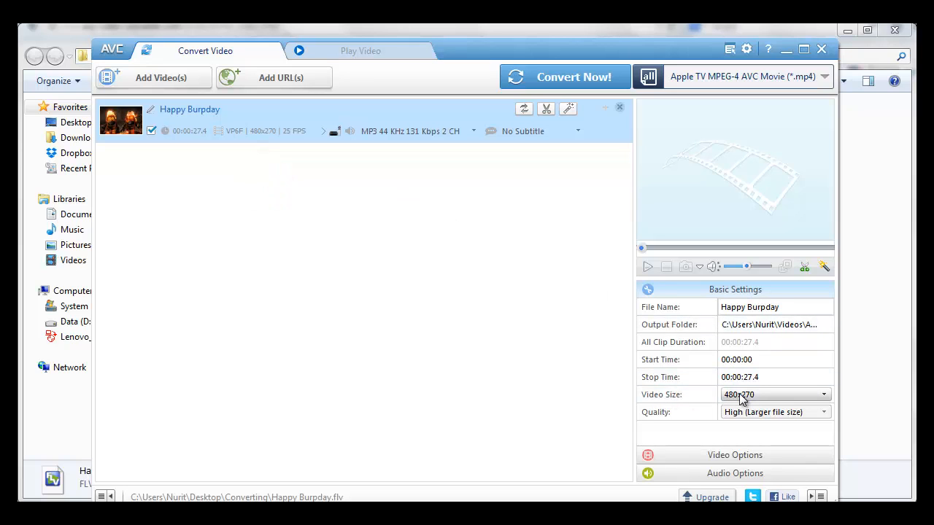
Step: Set Happy Burpday's output quality to Normal, keeping the 480x270 size
left_click(776, 412)
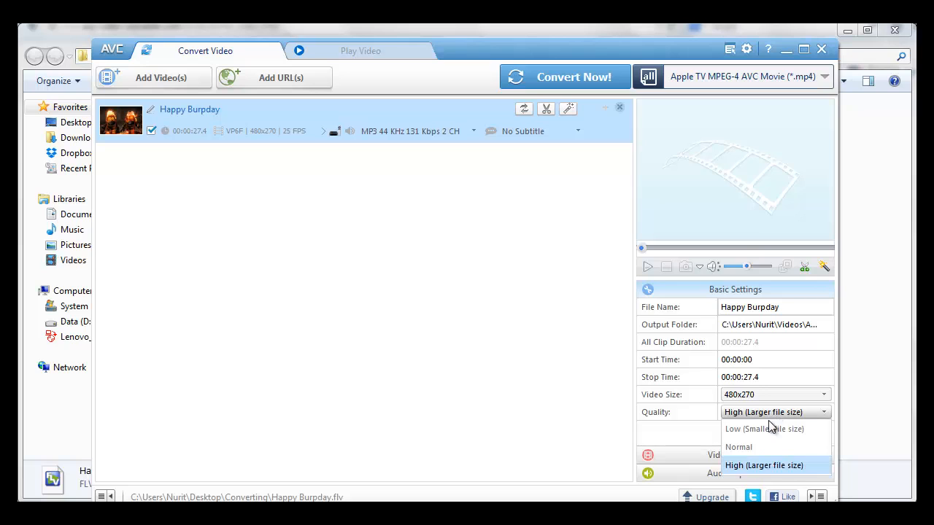
left_click(738, 447)
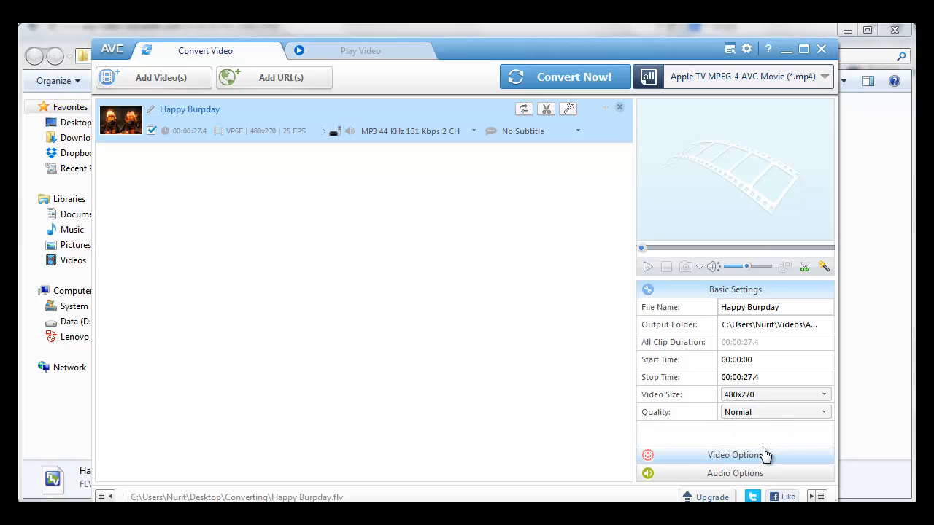
mouse_move(764, 431)
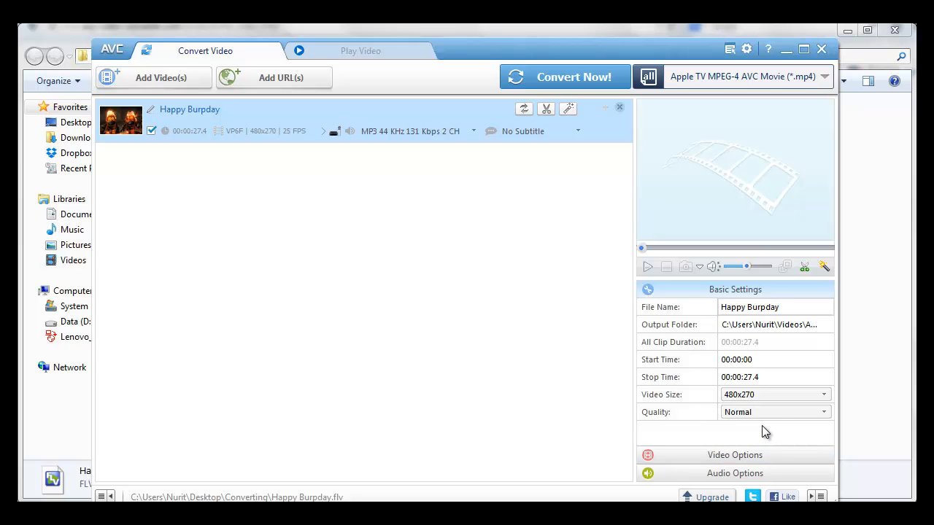
mouse_move(537, 152)
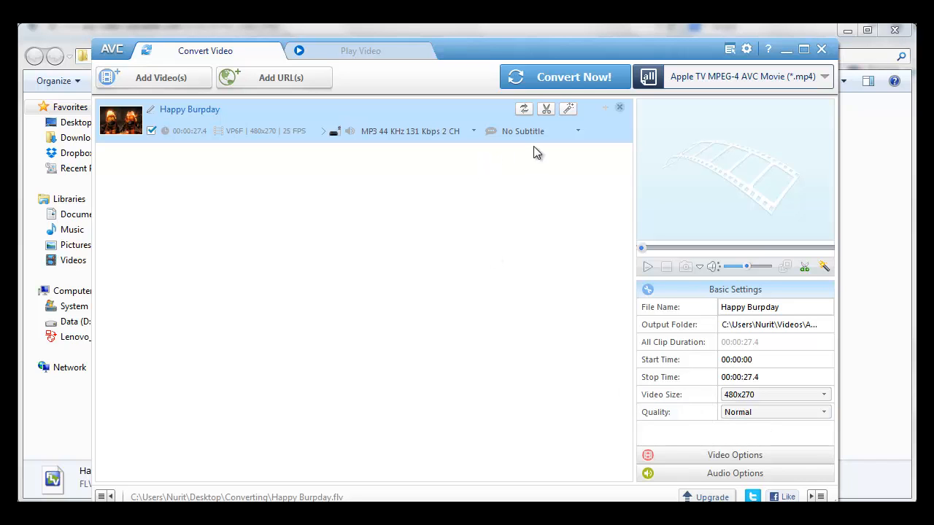
mouse_move(569, 108)
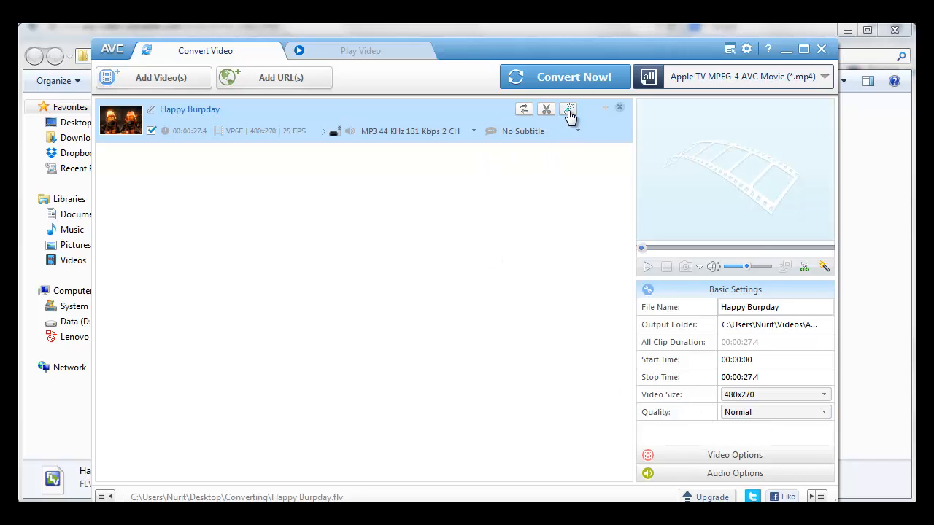
left_click(568, 109)
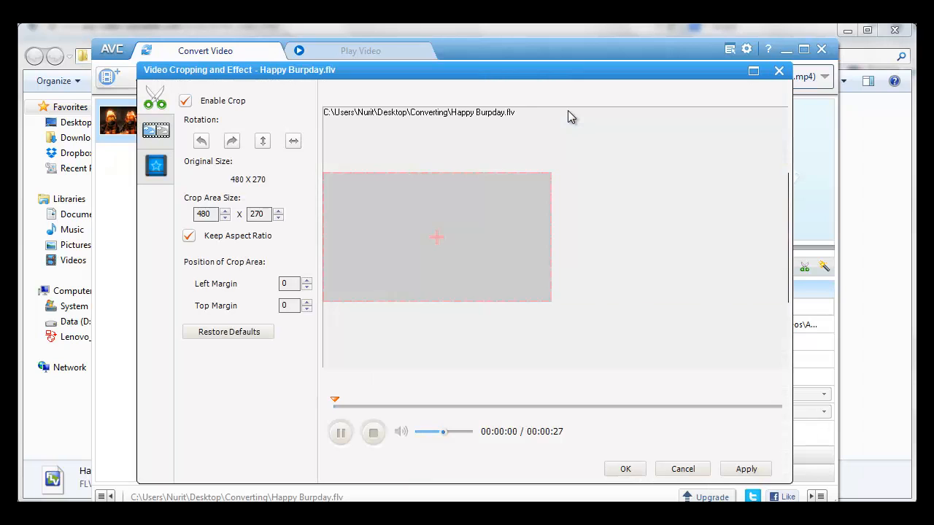
left_click(340, 432)
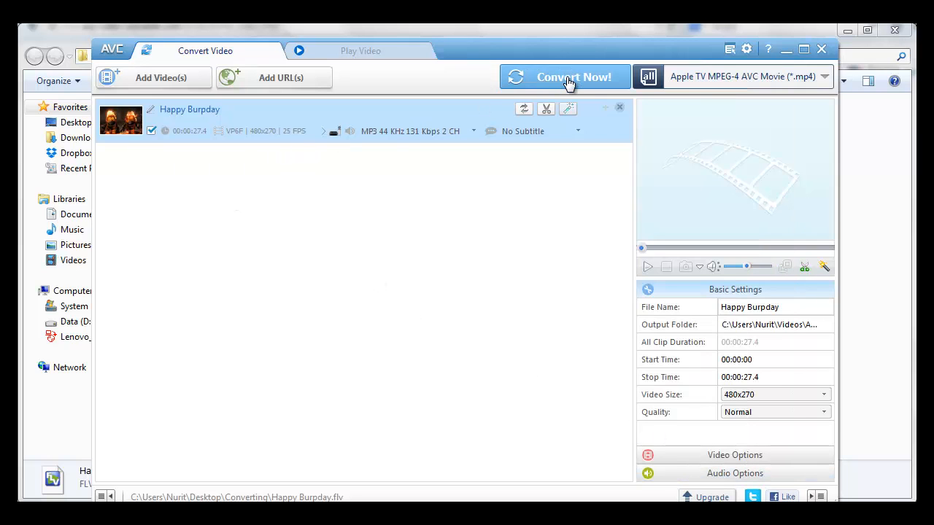
mouse_move(569, 80)
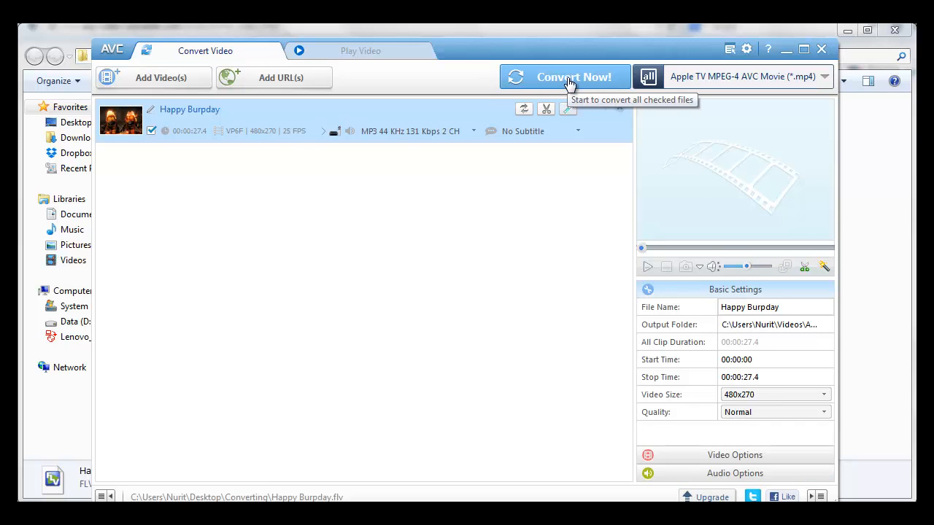
Step: Start converting the checked Happy Burpday video to MP4 with Convert Now!
left_click(568, 76)
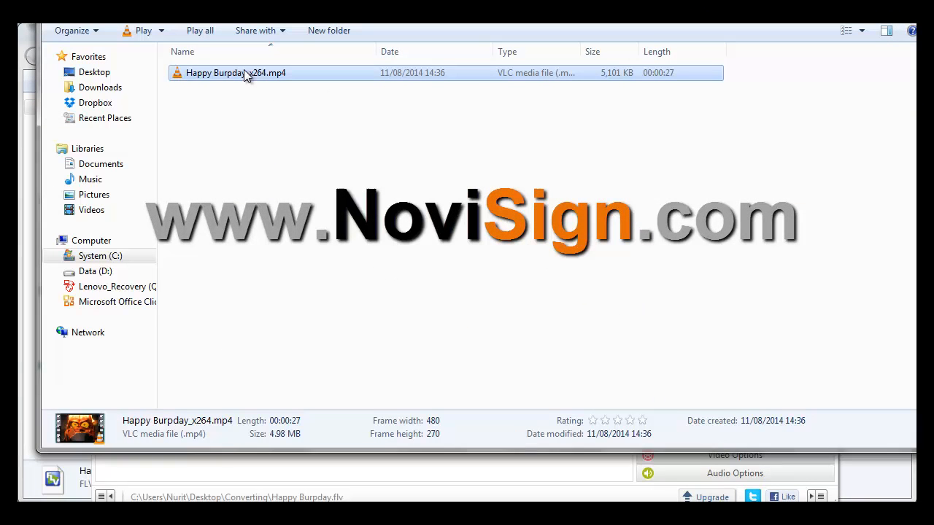
mouse_move(250, 79)
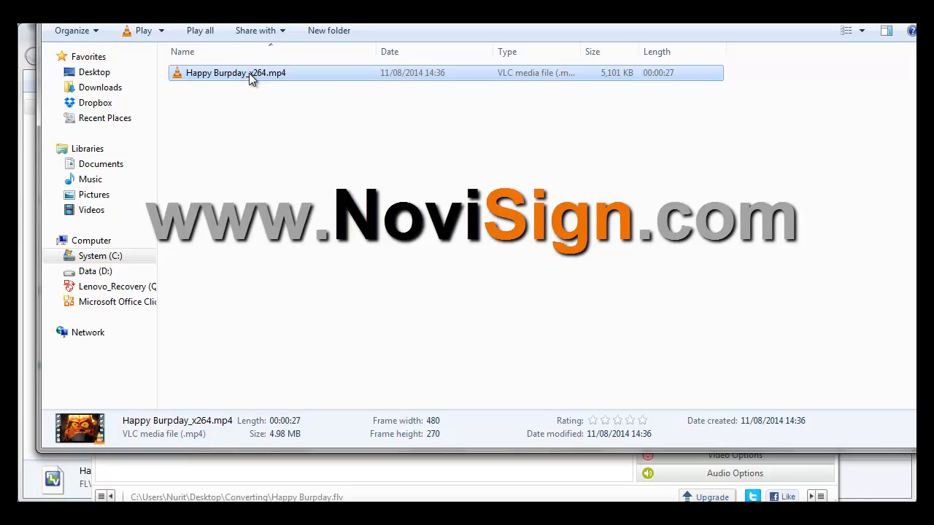